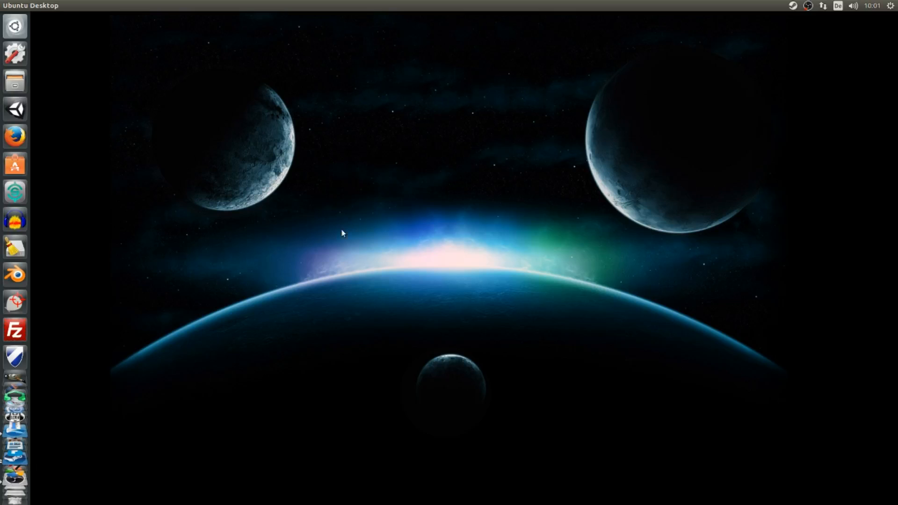
pyautogui.moveTo(352, 226)
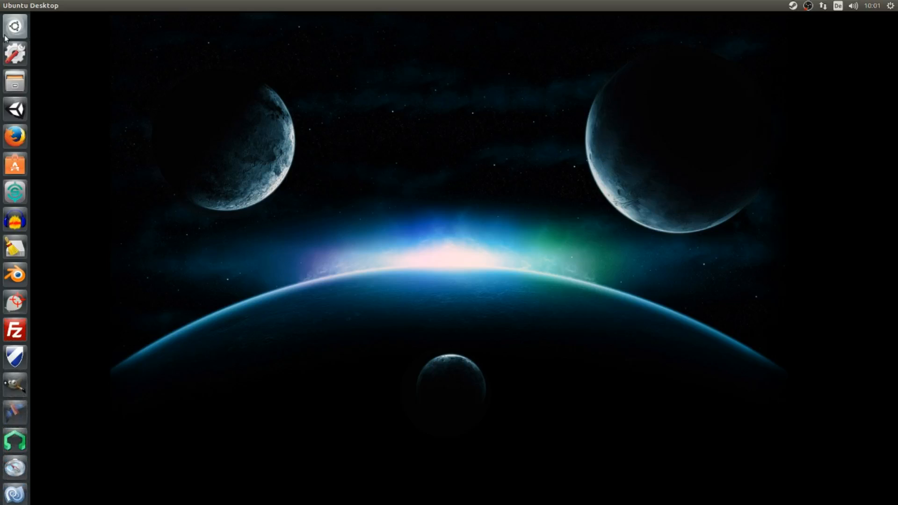
# Launch a new Terminal window from the Ubuntu launcher.
pyautogui.click(14, 469)
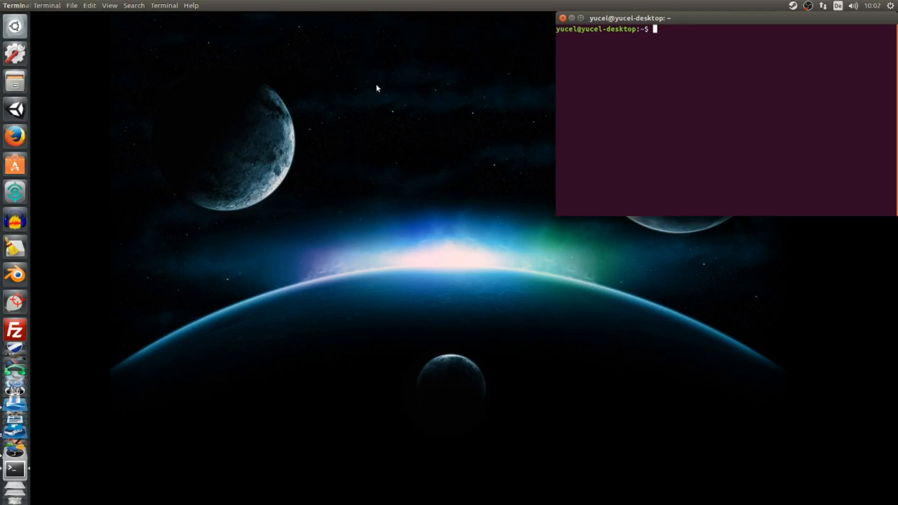
# Install python-bs4, python-requests, python-pil.imagetk and python-colorama via sudo apt-get install -y.
pyautogui.write('sudo apt-get install python-bs4 python-requests python-pil.imagetk python-colorama -y && sudo apt-get update')
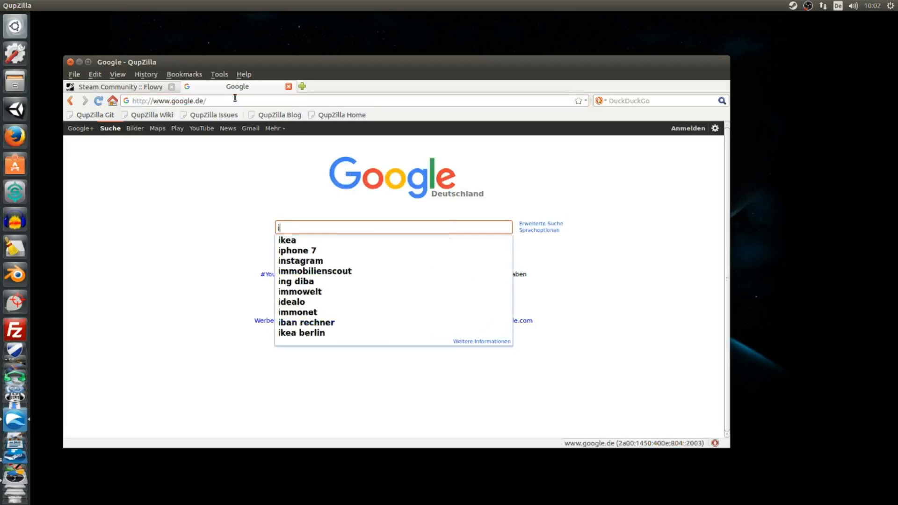
# Search Google for 'idle master', visit the Idle Master site and reach the jshackles/idle_master GitHub repository.
pyautogui.write('idle master')
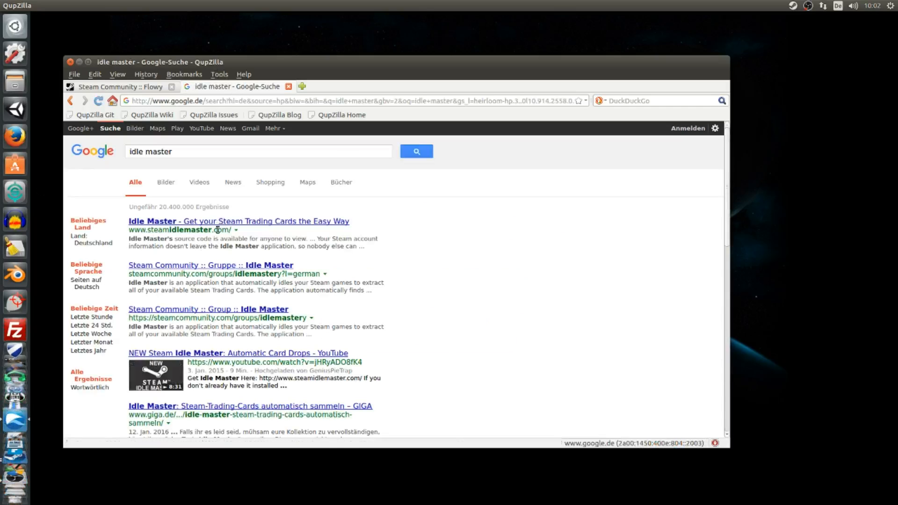
pyautogui.click(238, 221)
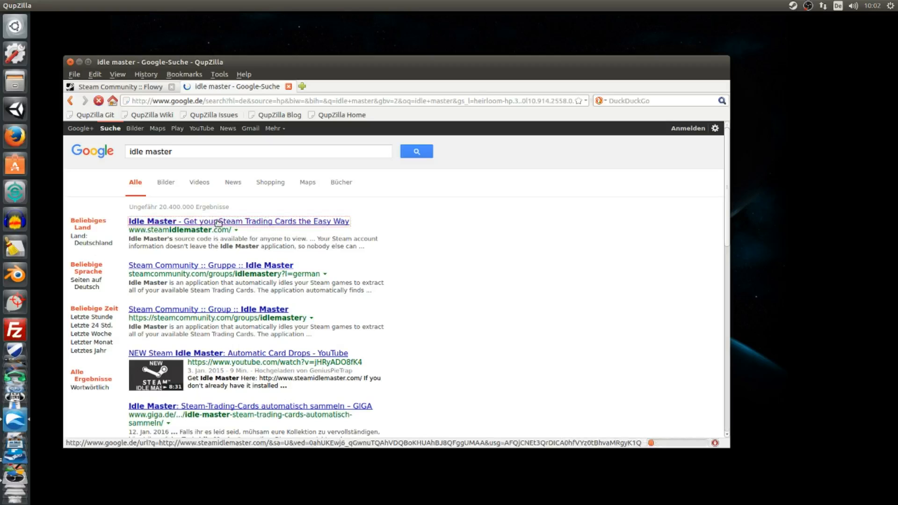
pyautogui.click(238, 221)
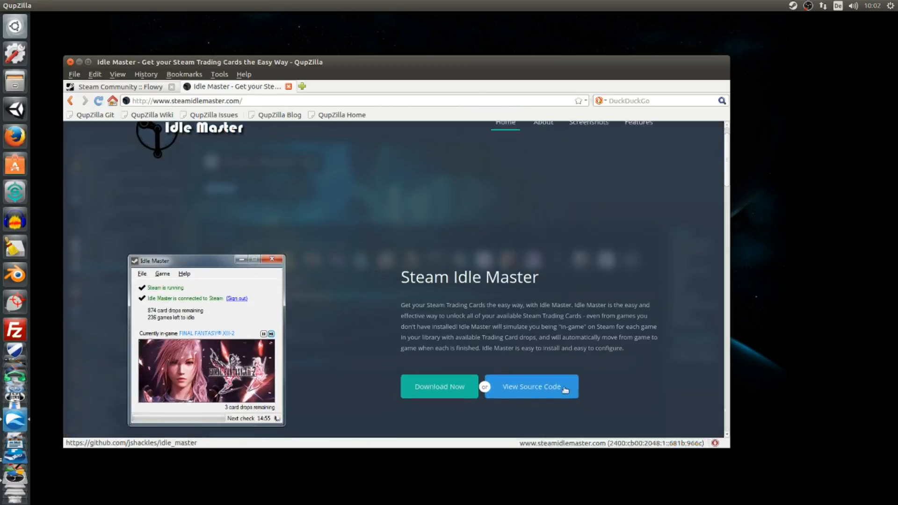
pyautogui.click(531, 386)
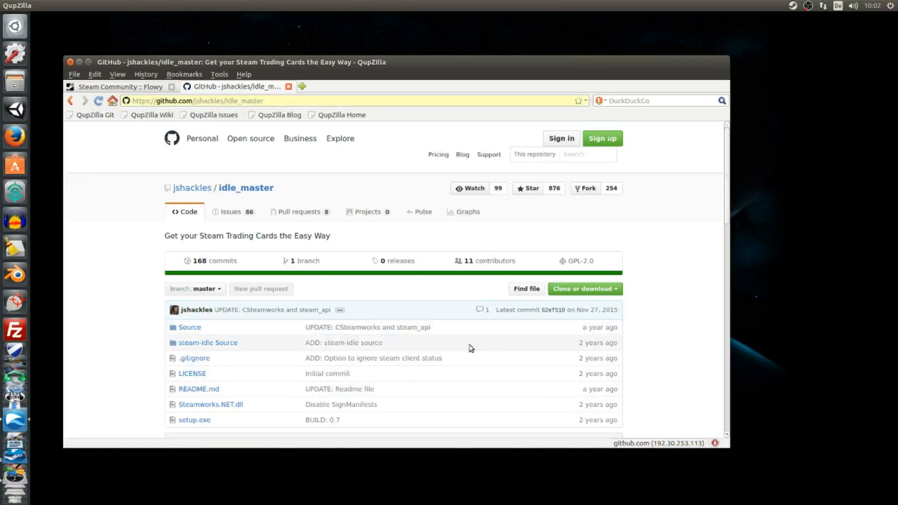
# From Requirements reach the Python repository and save it as a ZIP download.
pyautogui.scroll(-3)
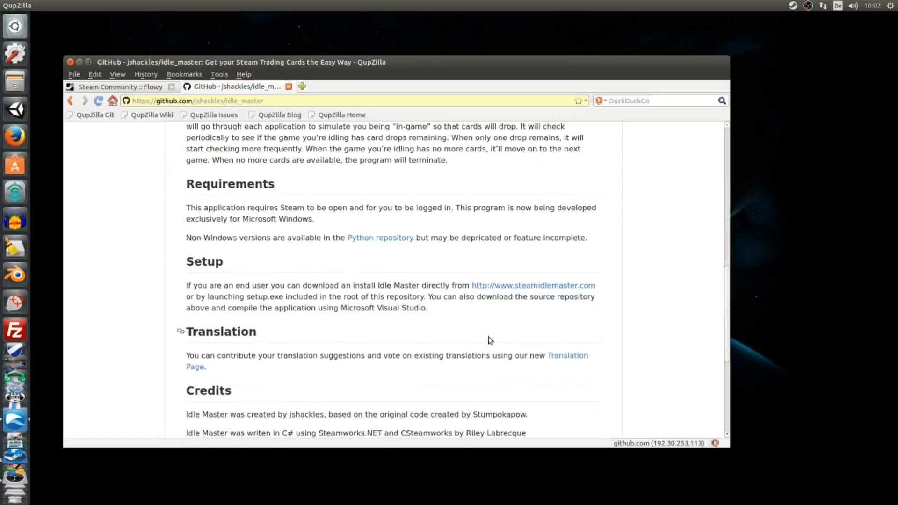
pyautogui.moveTo(380, 238)
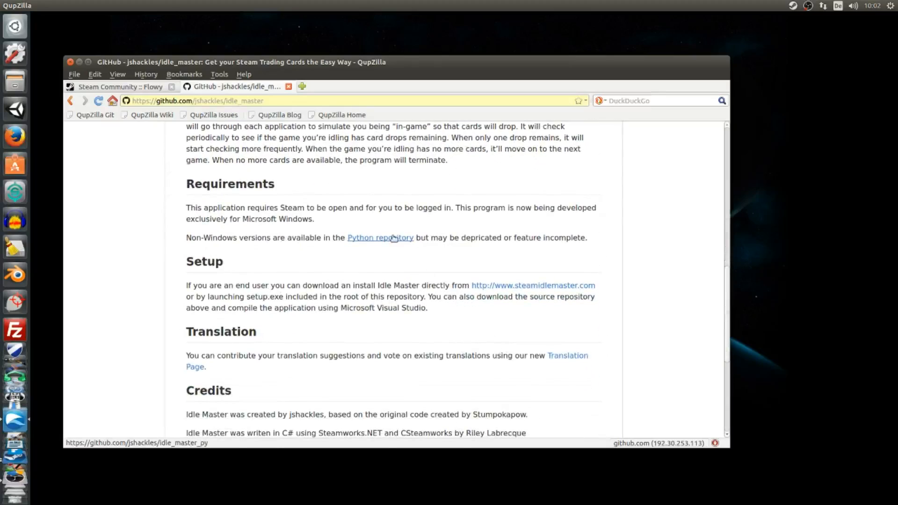
pyautogui.click(380, 238)
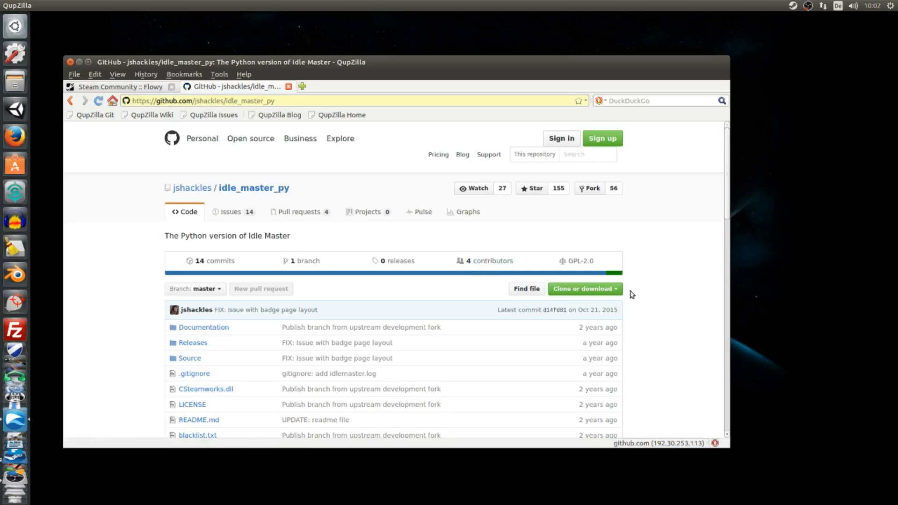
pyautogui.click(583, 289)
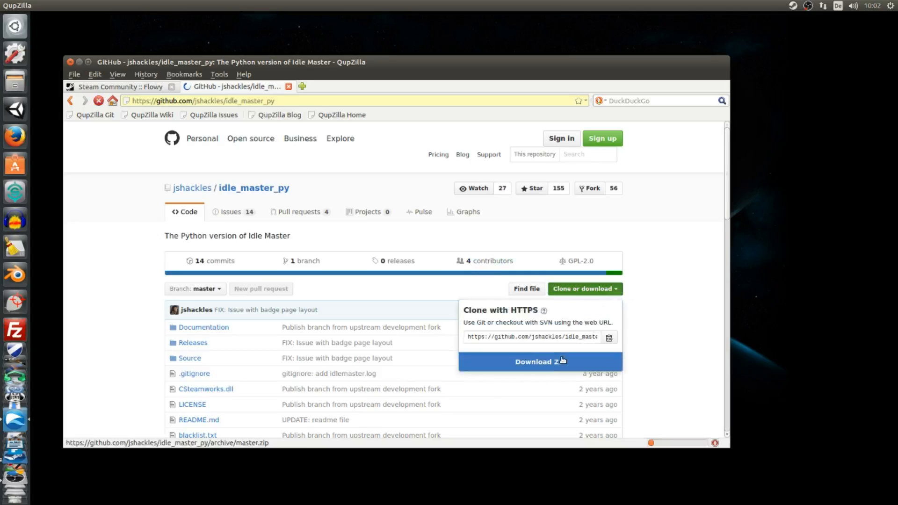
pyautogui.click(539, 361)
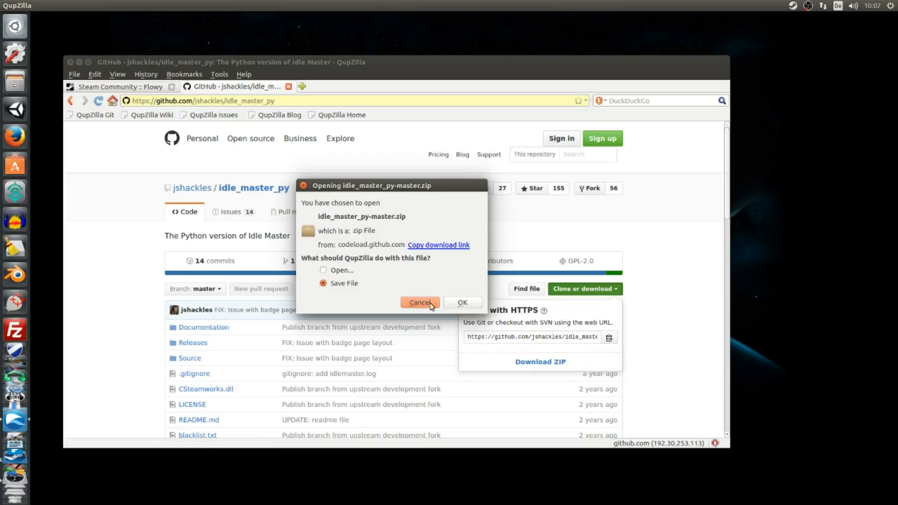
pyautogui.click(420, 302)
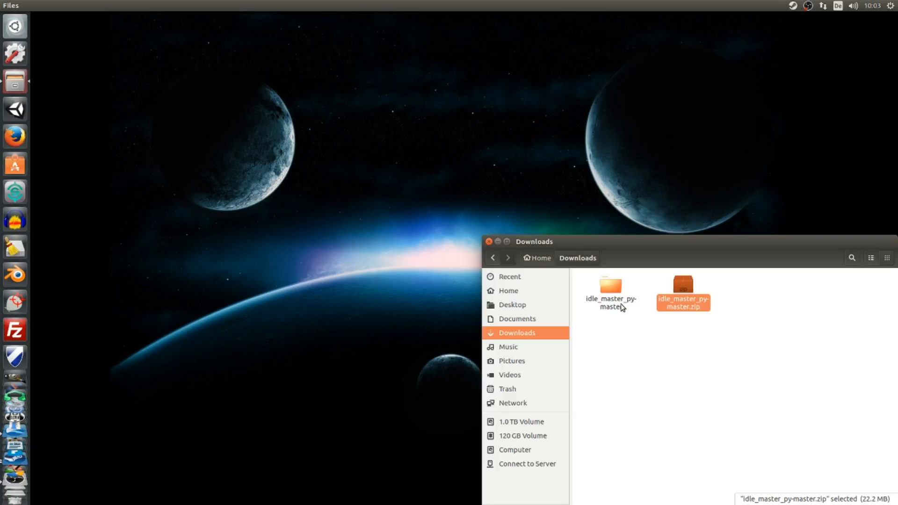
# Browse into idle_master_py-master/Releases/Linux in Downloads and open settings.txt in gedit.
pyautogui.click(611, 293)
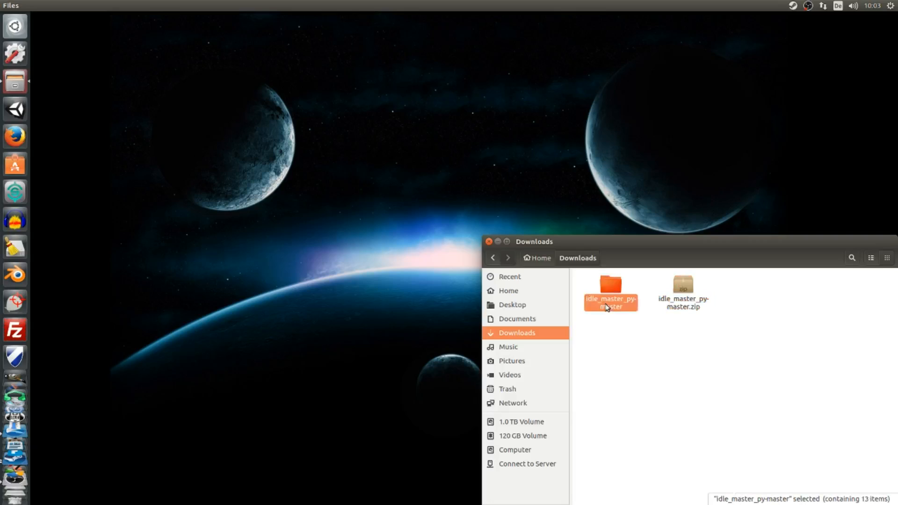
pyautogui.doubleClick(611, 291)
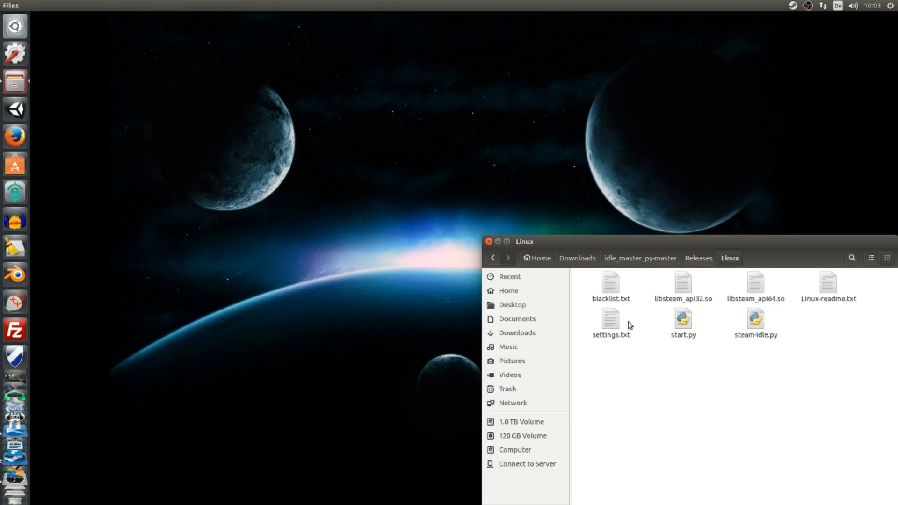
pyautogui.click(611, 319)
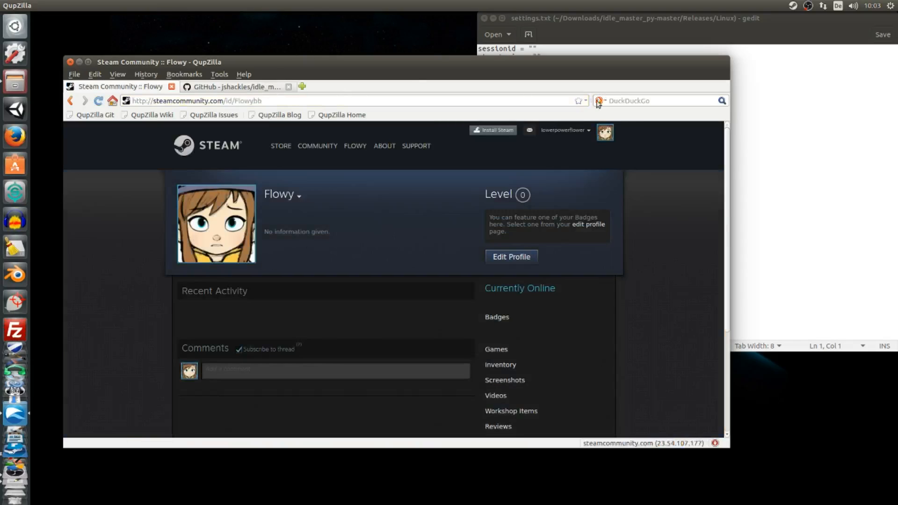
# In Tools > Cookies Manager, expand steamcommunity.com to reveal the sessionid cookie value.
pyautogui.click(219, 74)
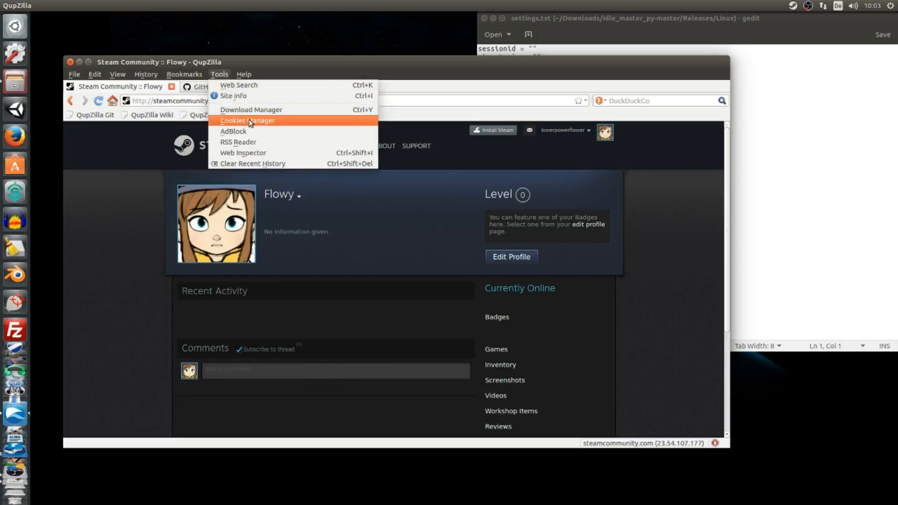
pyautogui.click(248, 121)
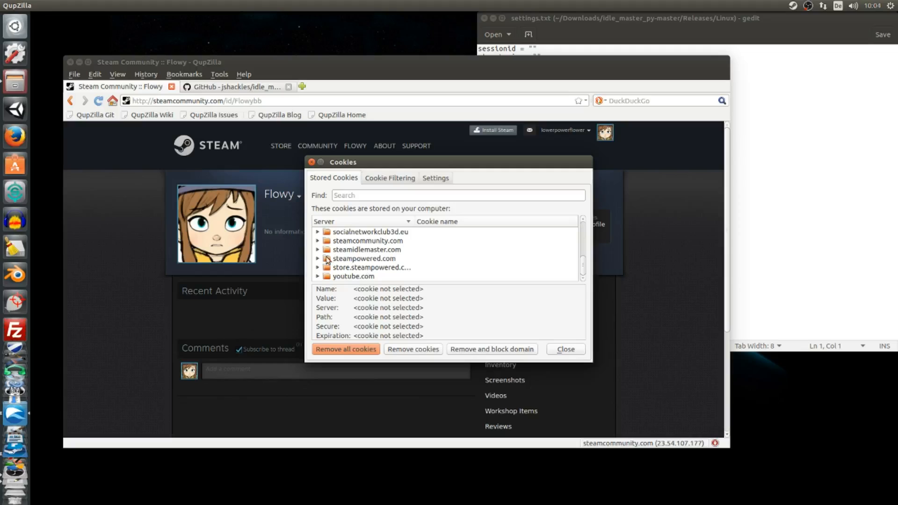
pyautogui.click(320, 242)
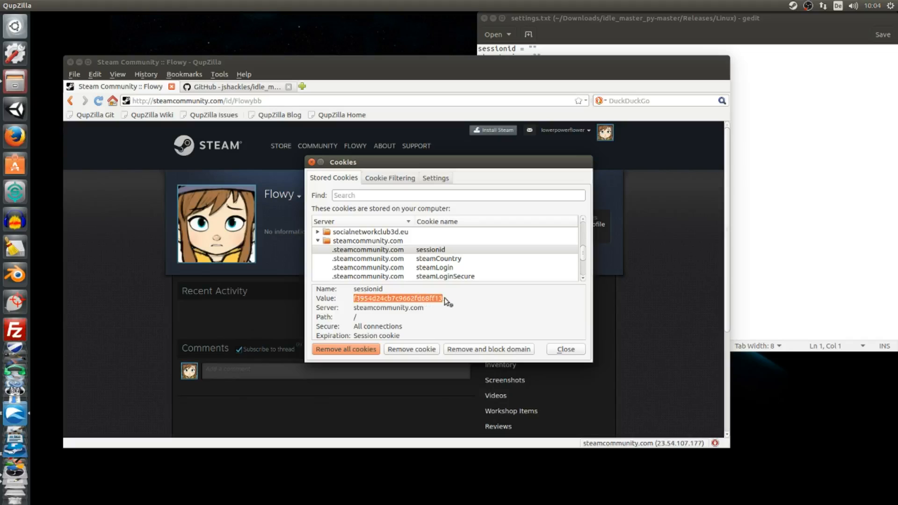
pyautogui.moveTo(590, 64)
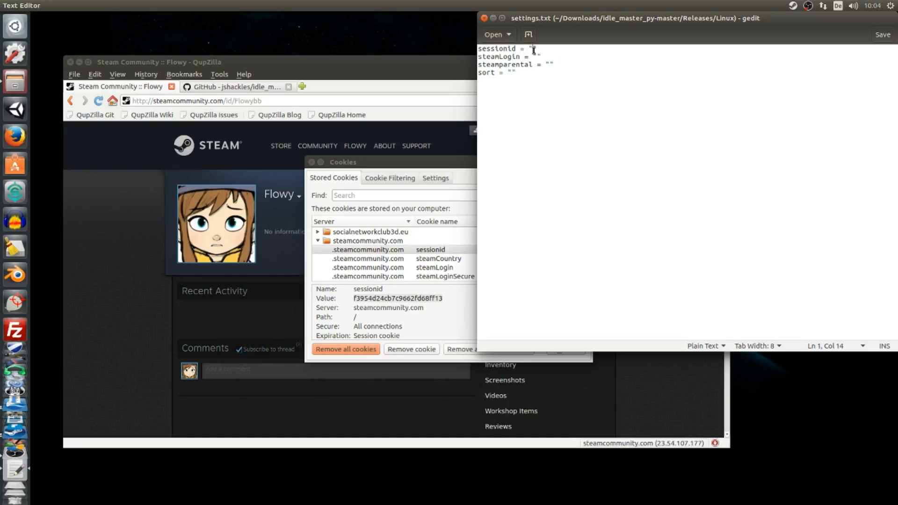
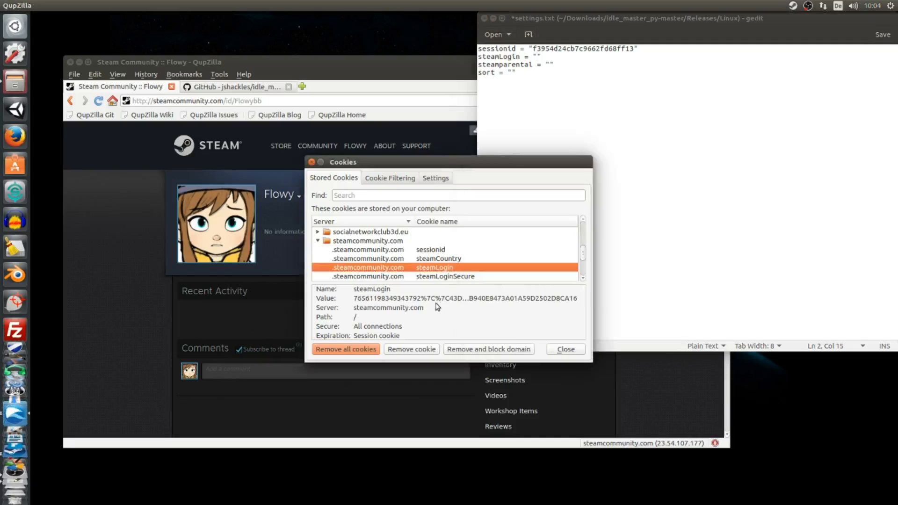
# Paste the sessionid and steamLogin cookie values into settings.txt and save it.
pyautogui.rightClick(435, 307)
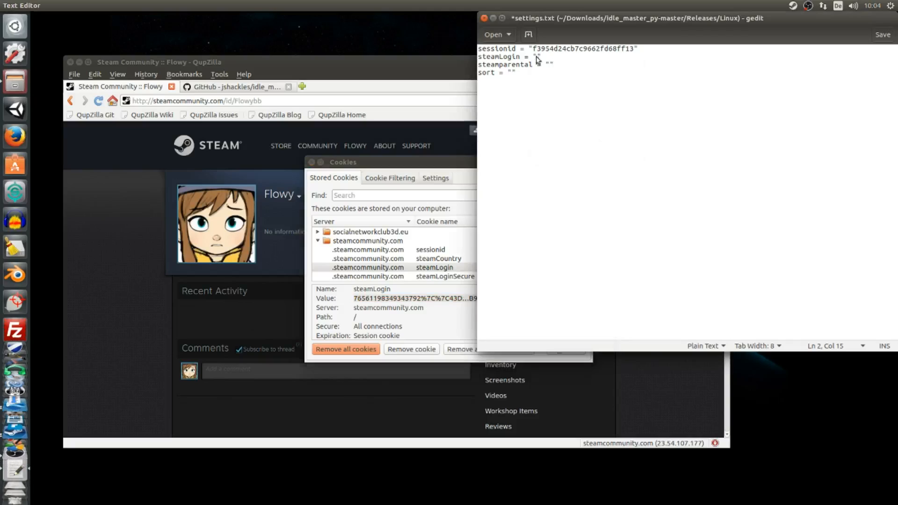
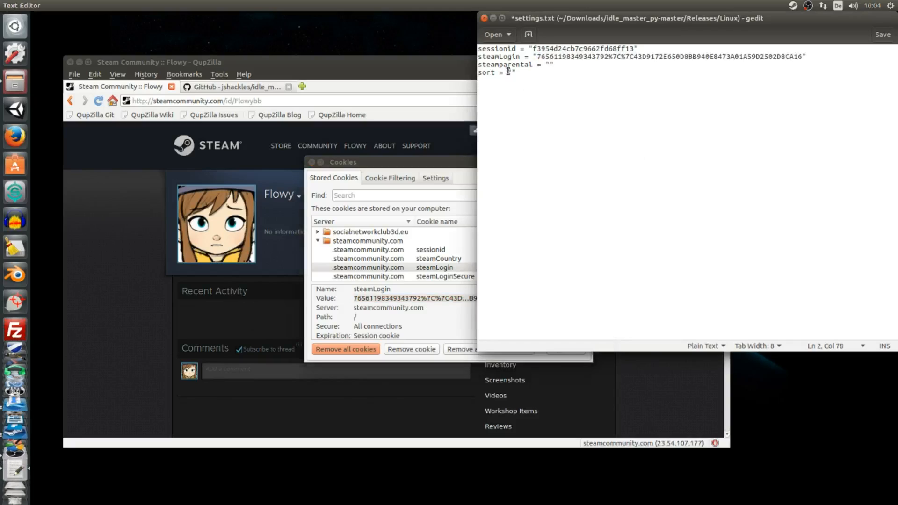
pyautogui.click(882, 34)
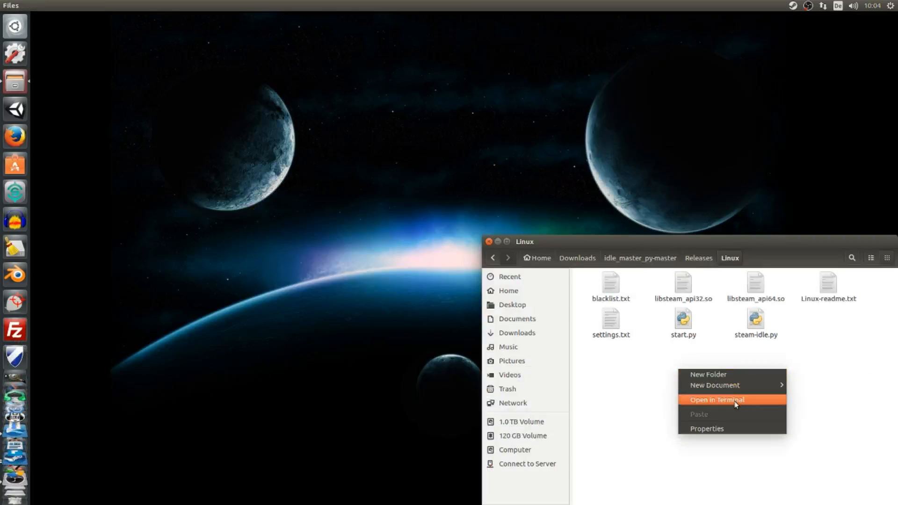
# Open a terminal in the Releases/Linux folder and begin the command to run start.py.
pyautogui.click(716, 399)
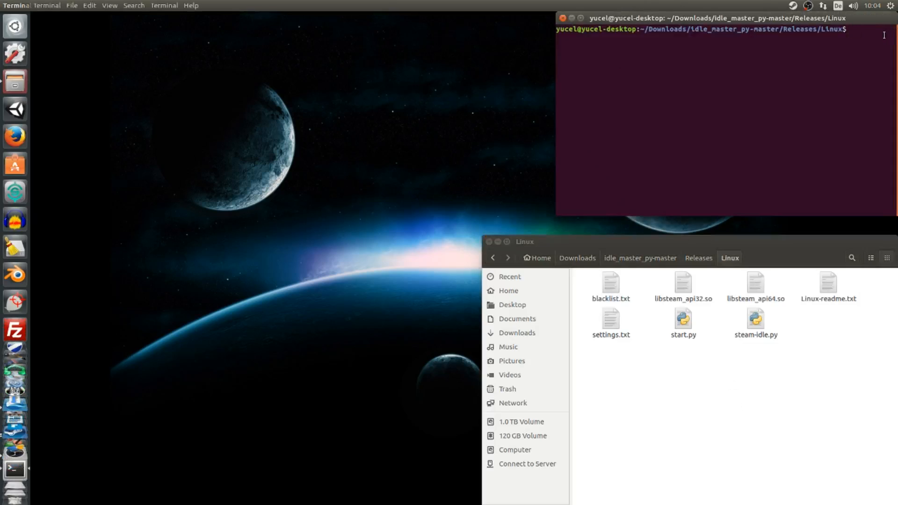
pyautogui.write('p')
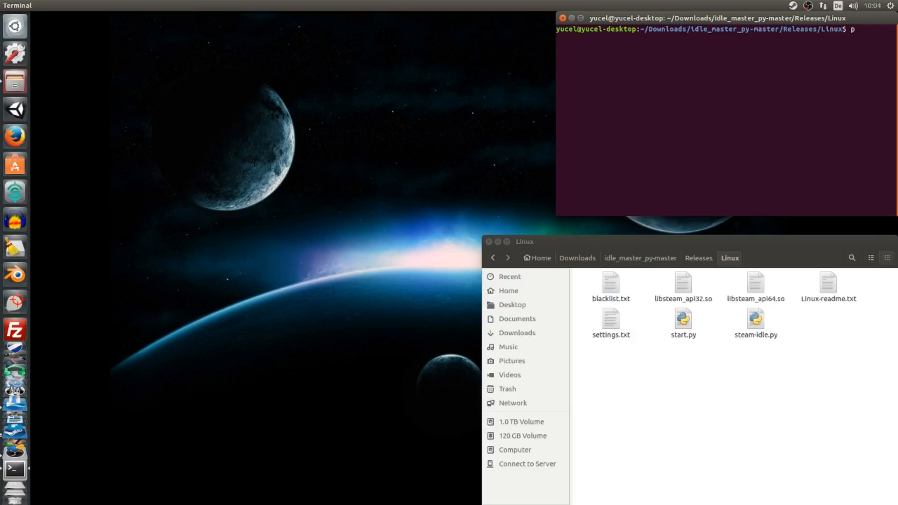